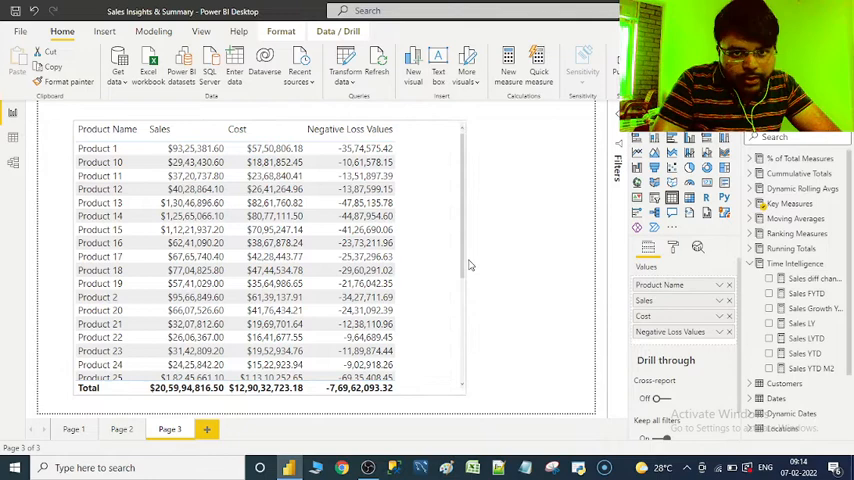
- Select the product loss table and scroll through its contents
click(195, 242)
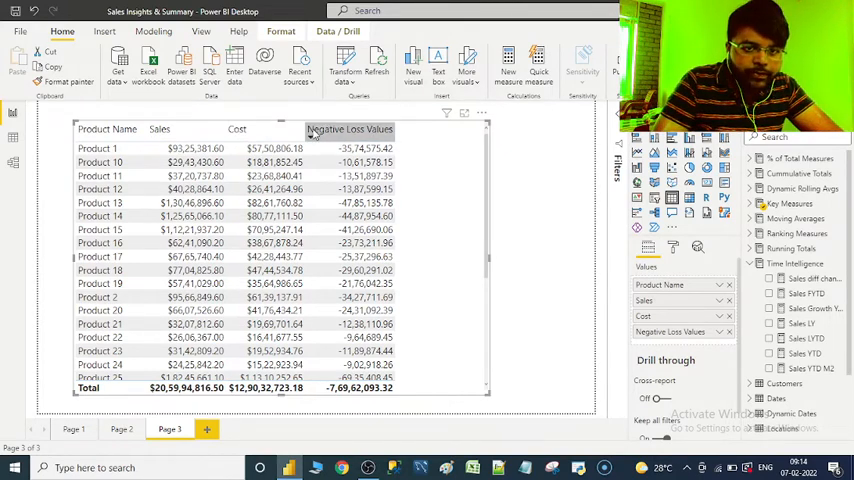
scroll(down, 3)
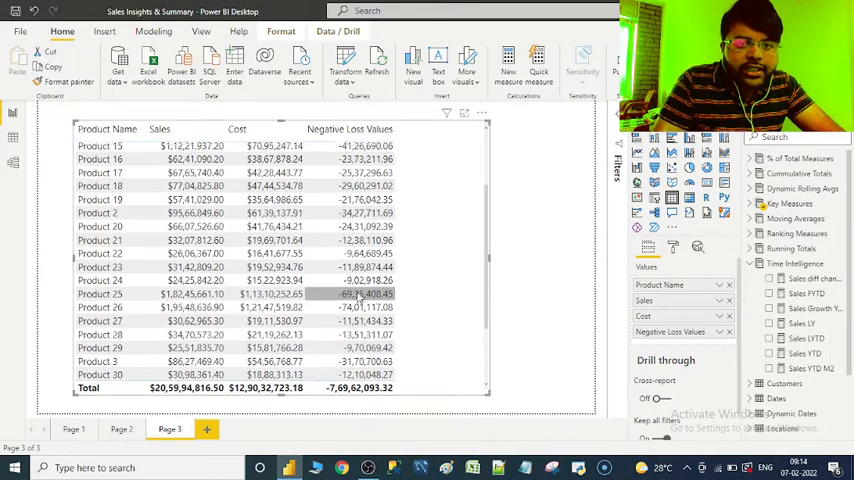
scroll(up, 3)
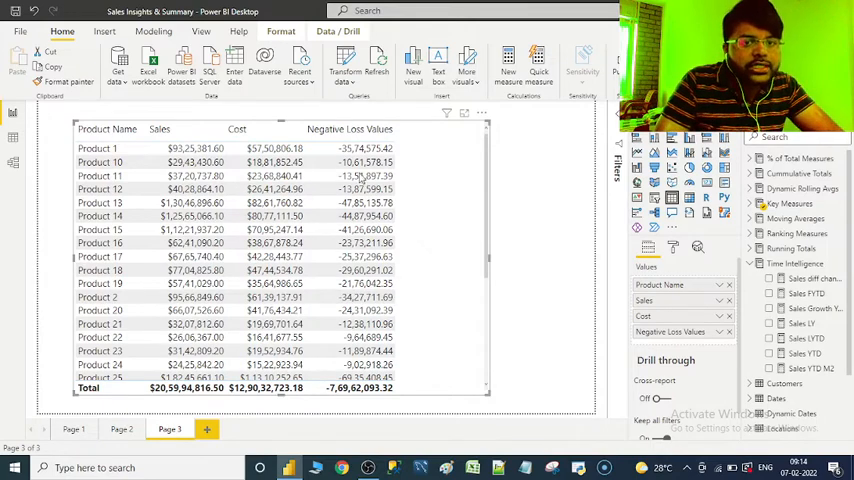
mouse_move(420, 175)
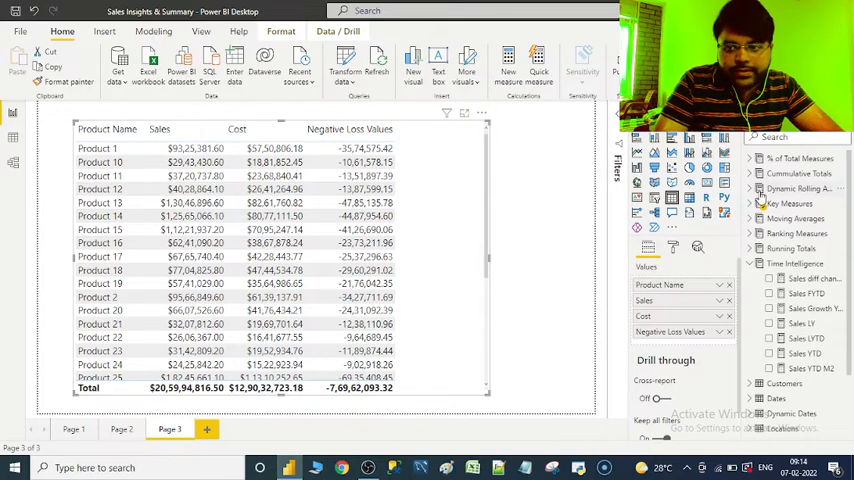
- Create the Loss values Formatted measure as FORMAT([Negatives], "##,###"
click(788, 203)
text(FORMAT()
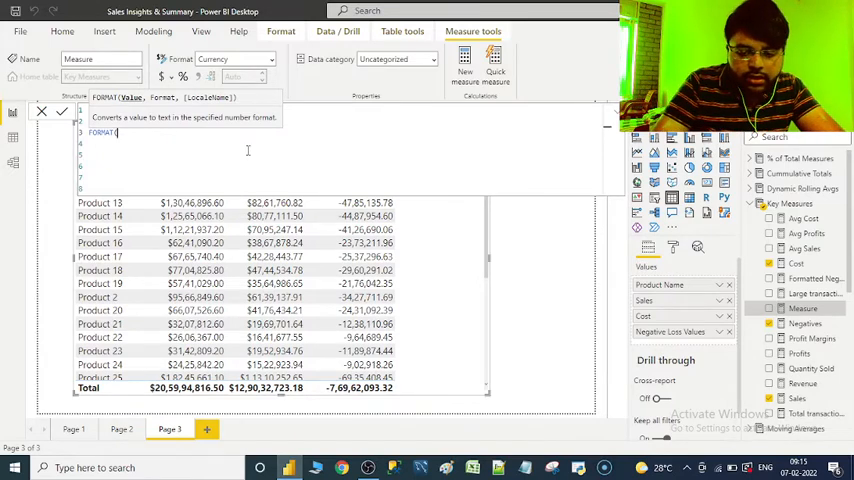
text(neg)
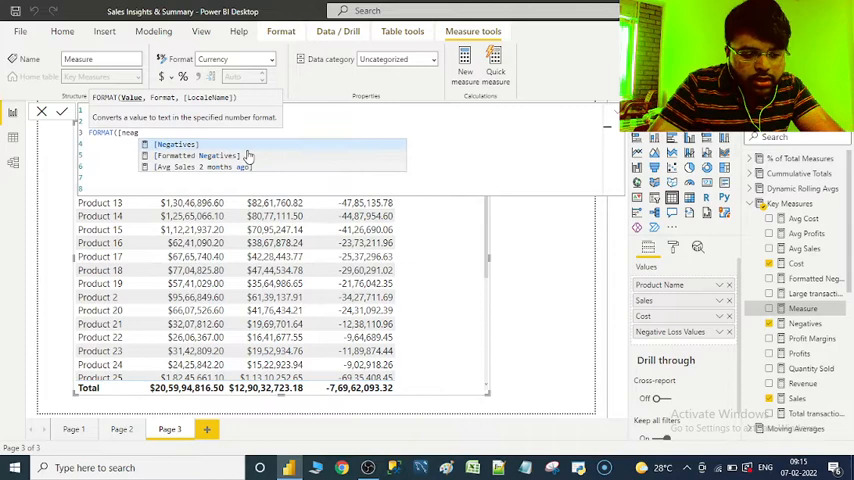
click(175, 144)
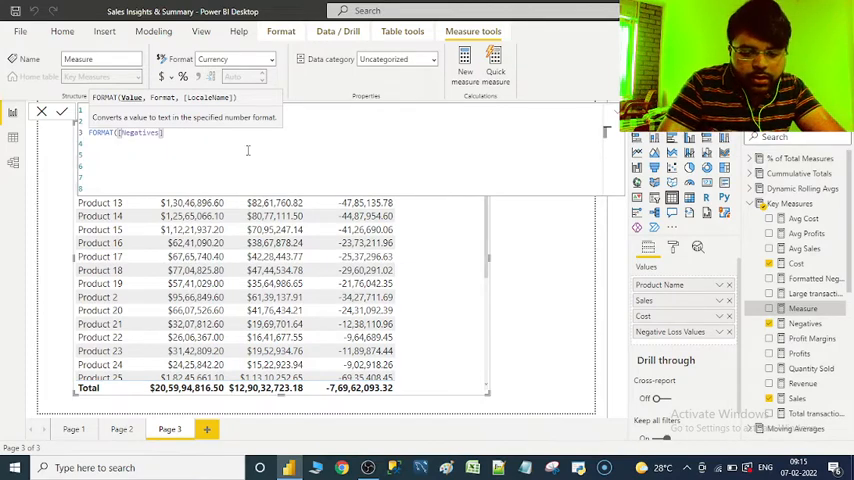
scroll(down, 3)
text("##,###)
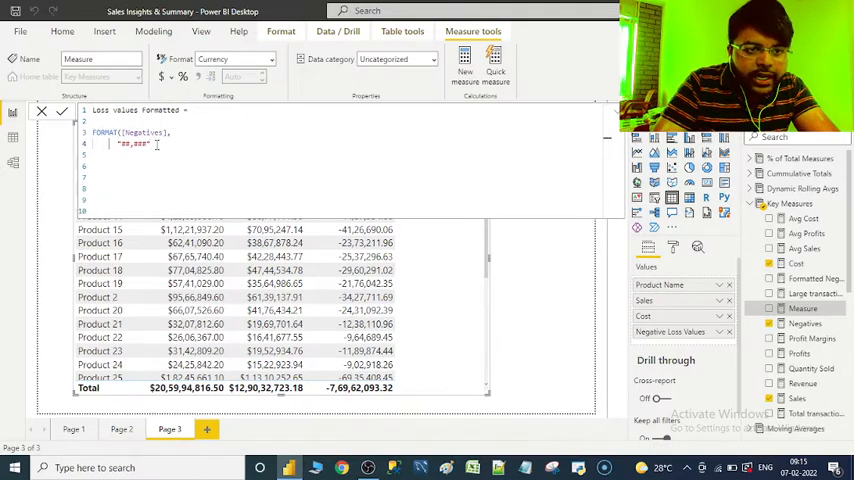
- Extend the format string to "##,###;(##,###);-" and close the FORMAT call
text(;)
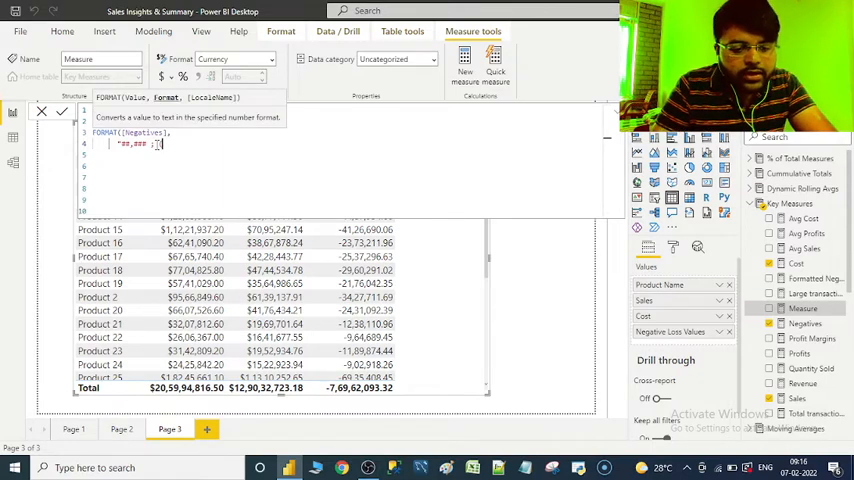
text(##)
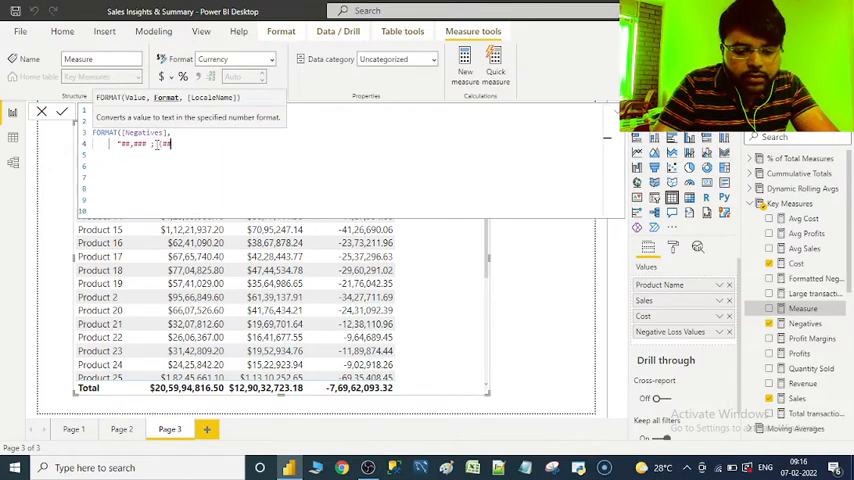
text(##,###) ; - ")
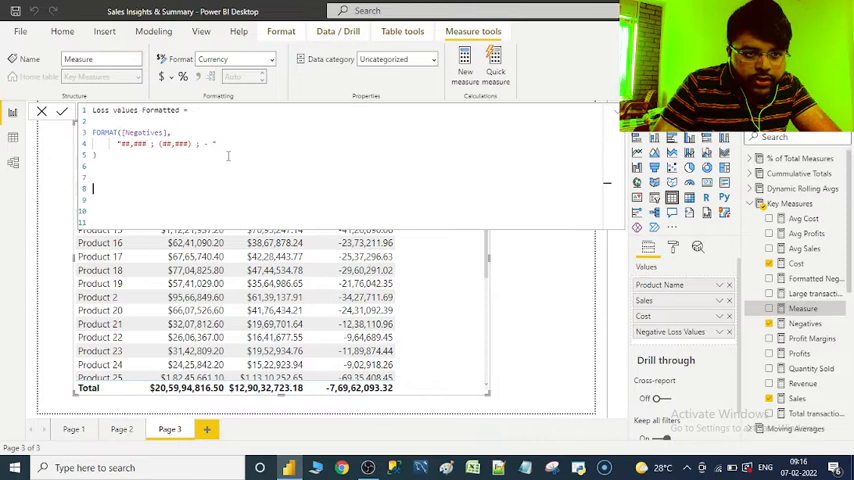
- Add a // comment below the formula describing the positive number format ##,###
text(##)
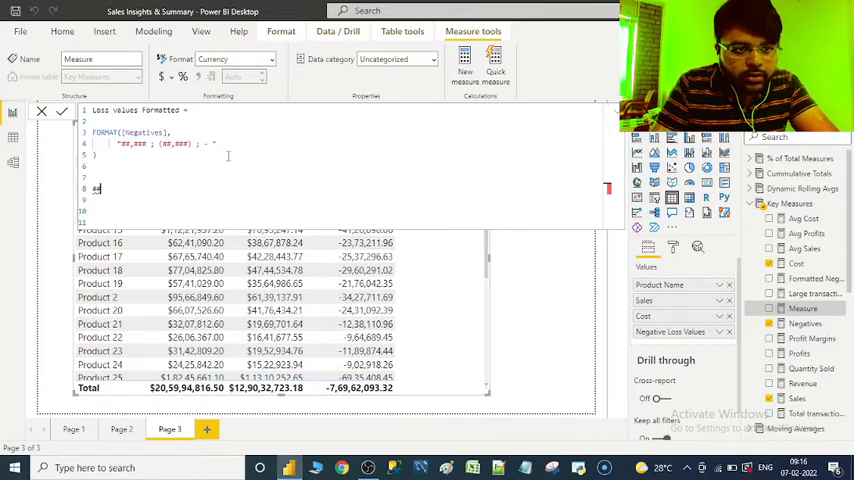
text(// Postive)
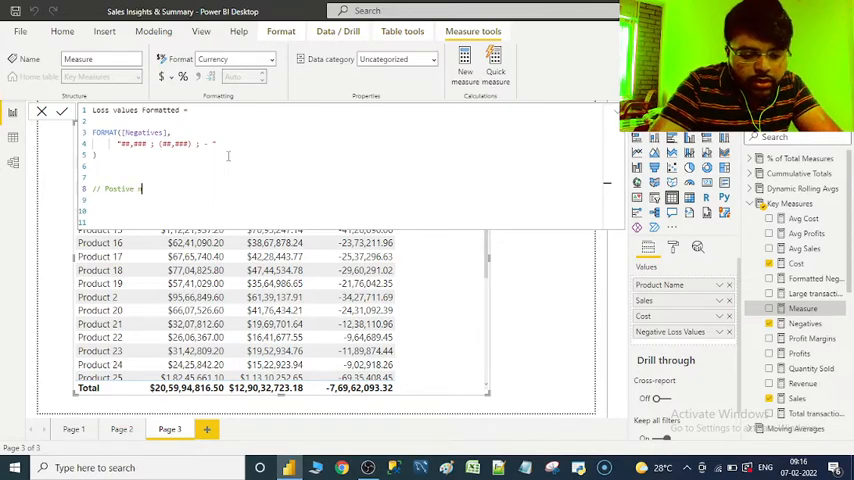
text(number :)
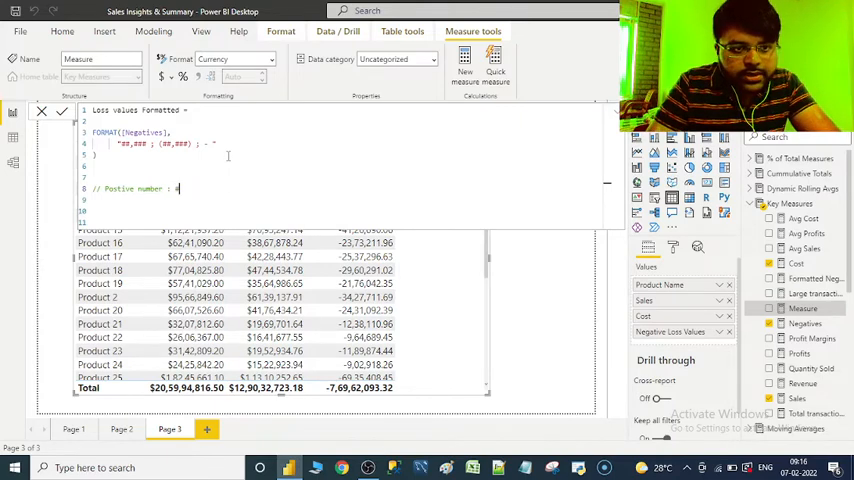
text(##.)
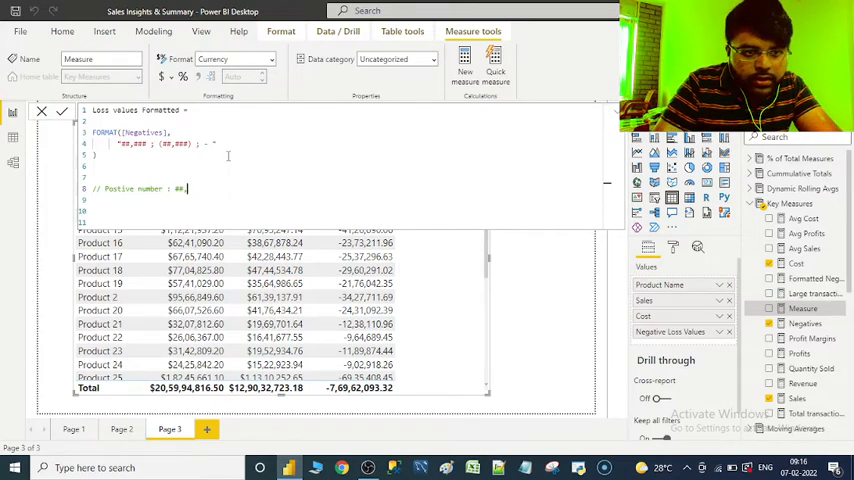
text(,###)
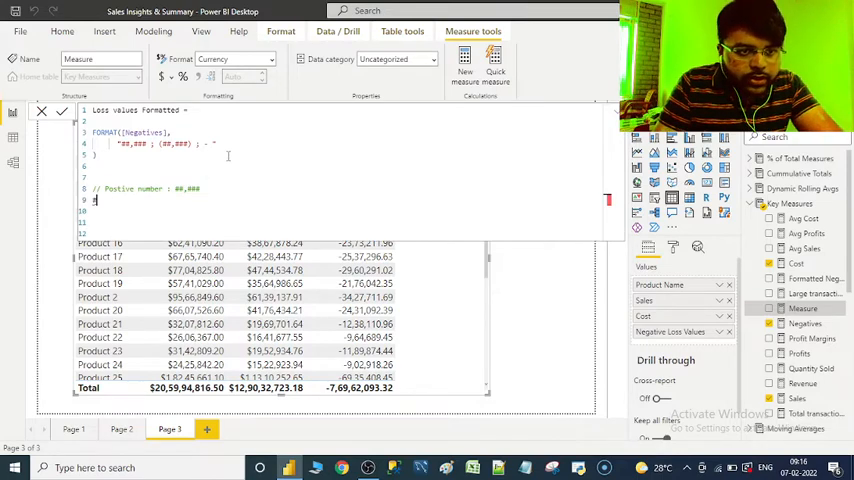
- Add comments describing the negative number format in parentheses and the zero format
text(// Negati)
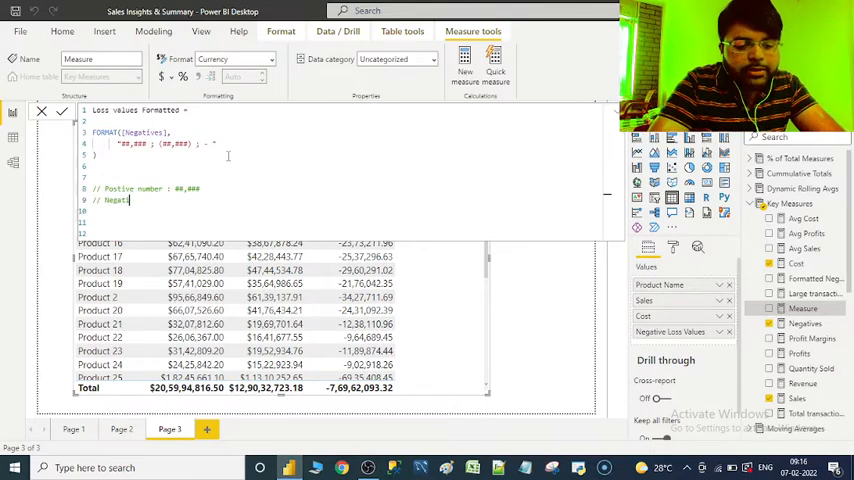
text(ve)
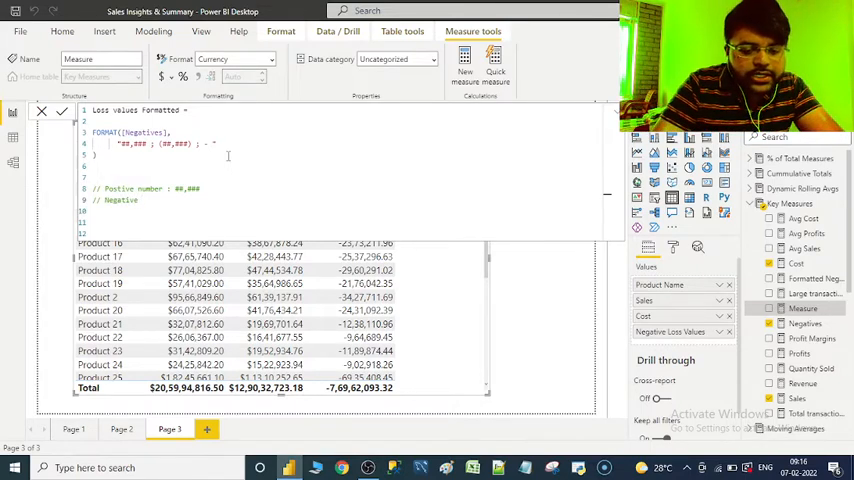
text(number :)
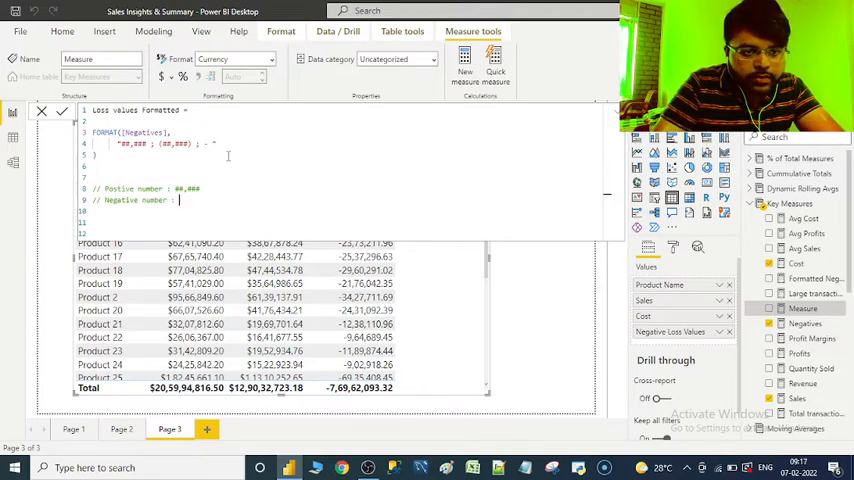
text(()
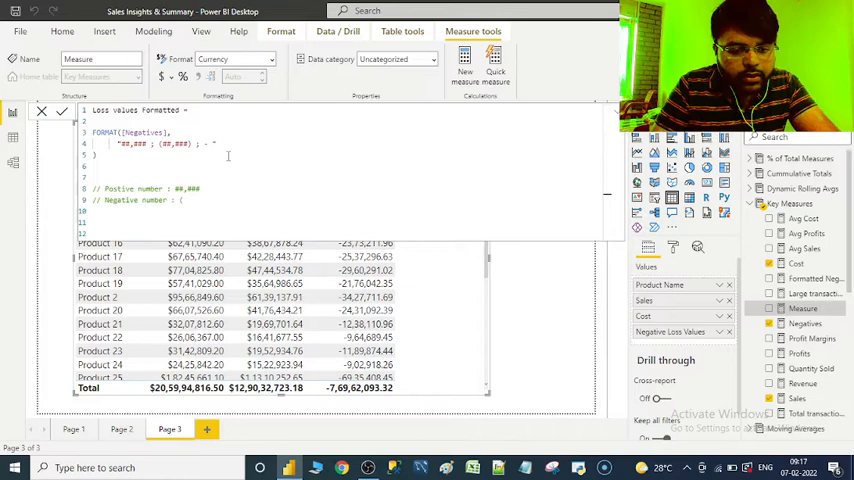
text(##.)
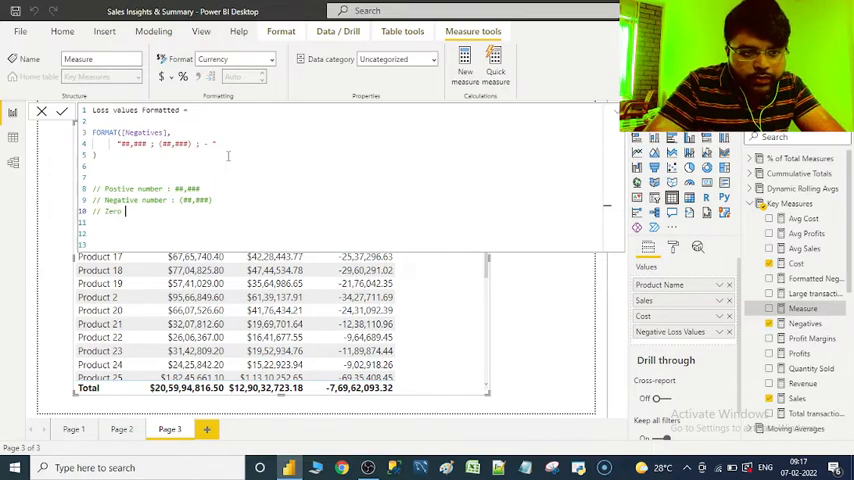
text(:)
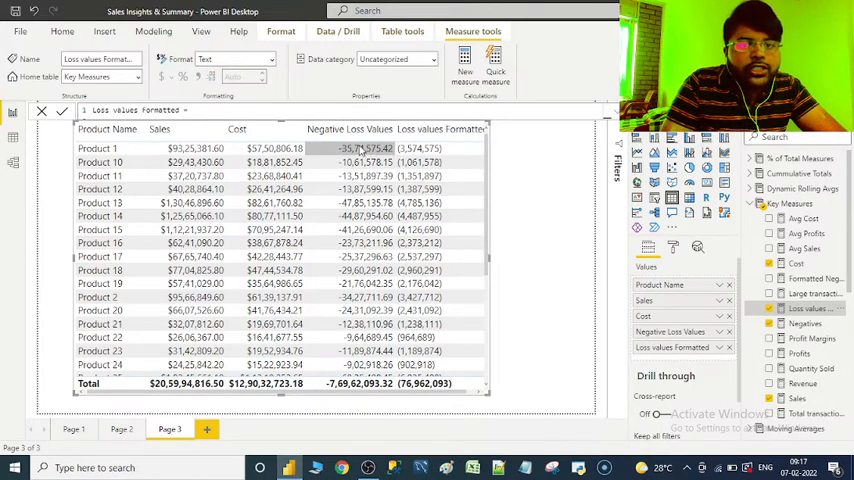
- Sort the table by Negative Loss Values and scroll through the Loss values Formatted column
click(410, 215)
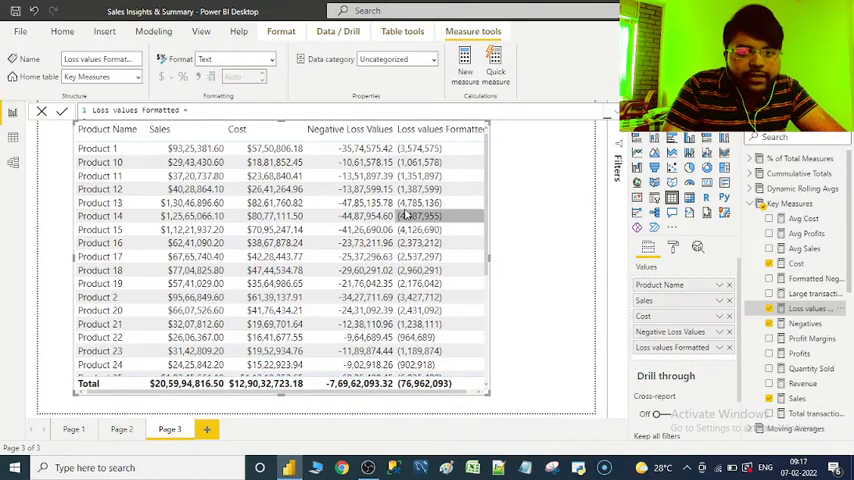
scroll(down, 3)
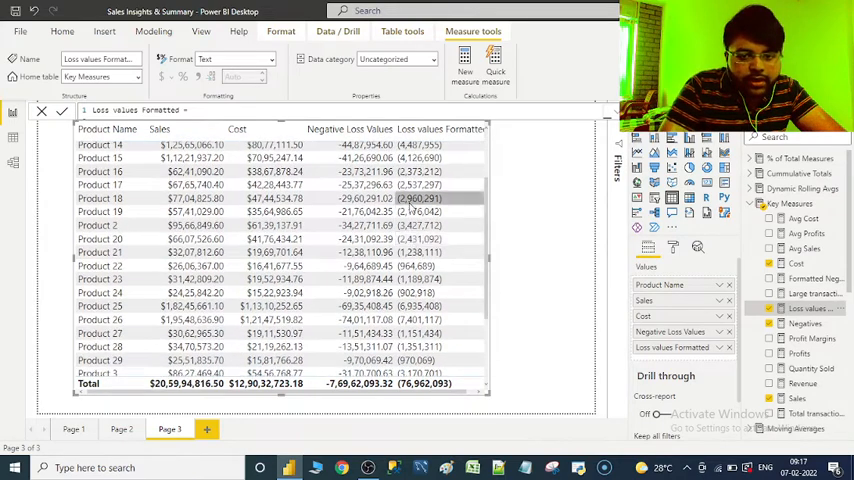
scroll(down, 3)
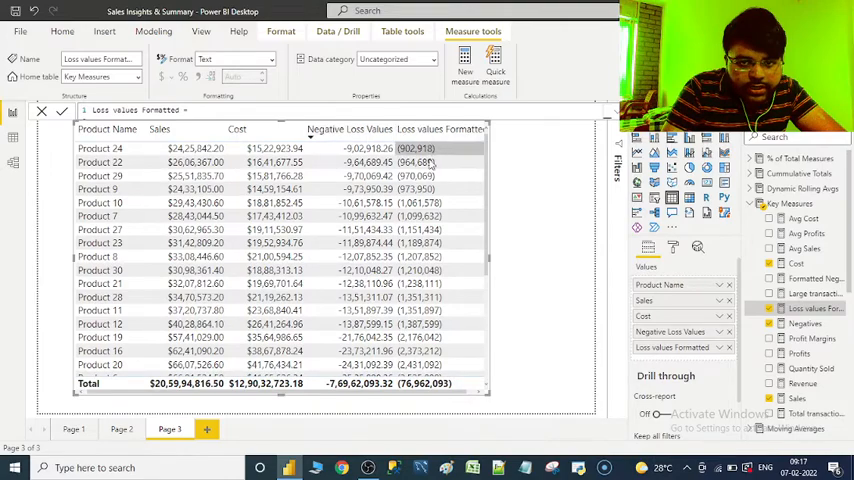
scroll(down, 3)
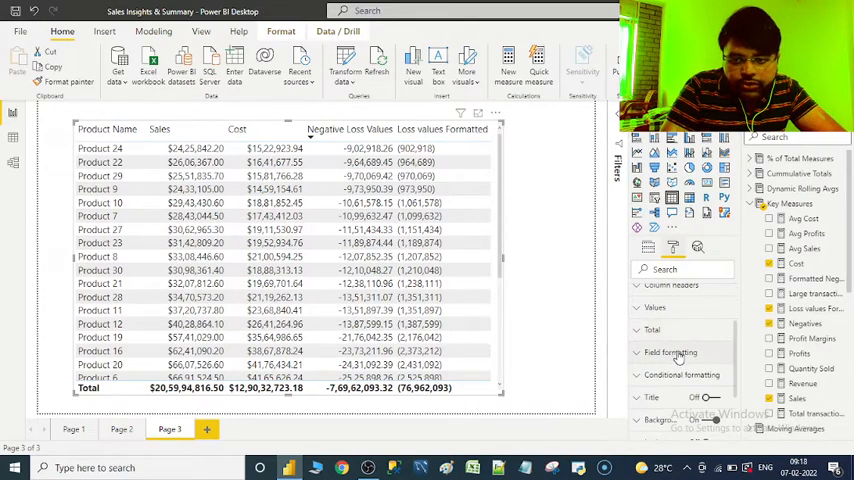
- Set the Field formatting alignment of Loss values Formatted to Right
click(670, 352)
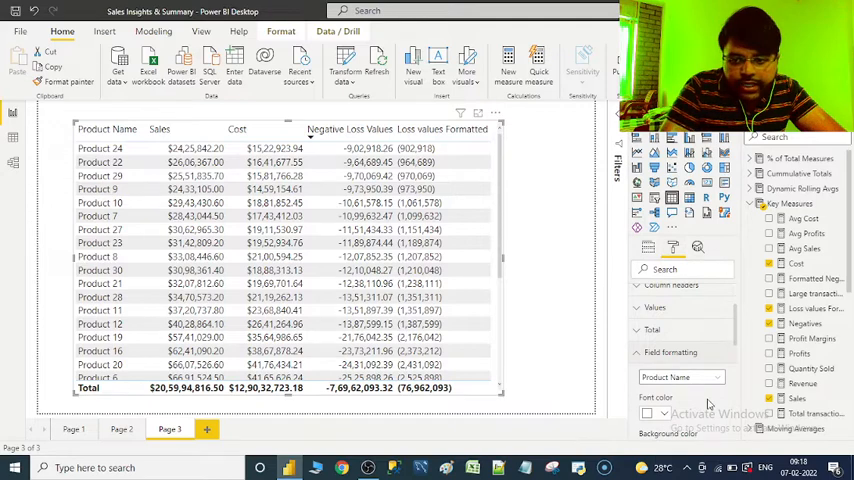
click(680, 377)
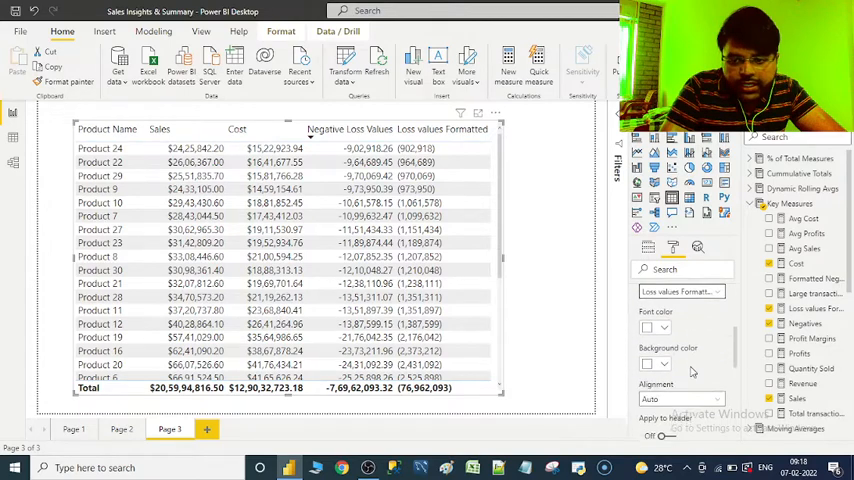
click(680, 387)
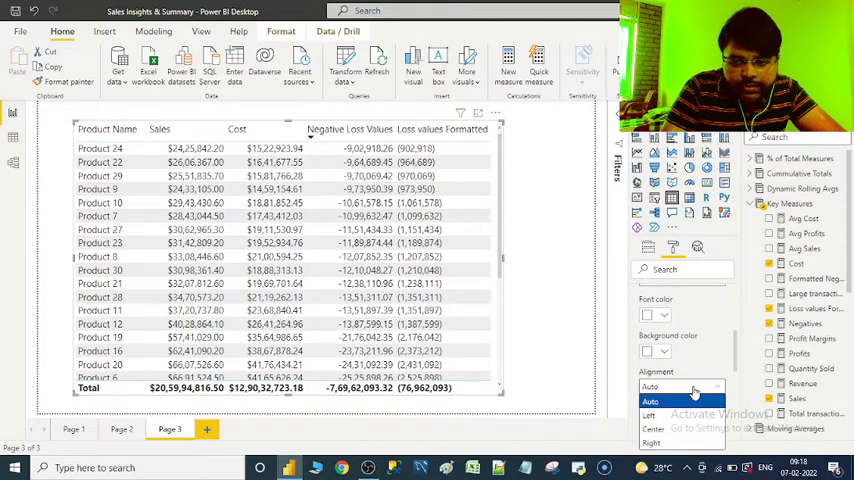
click(652, 443)
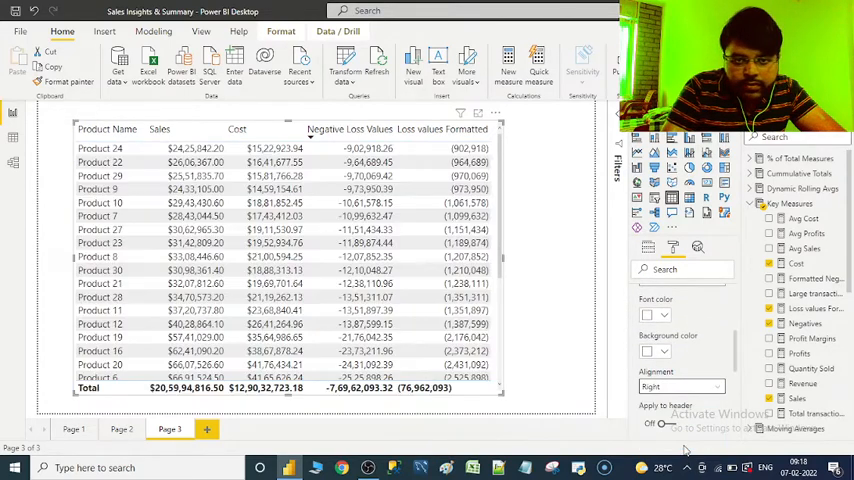